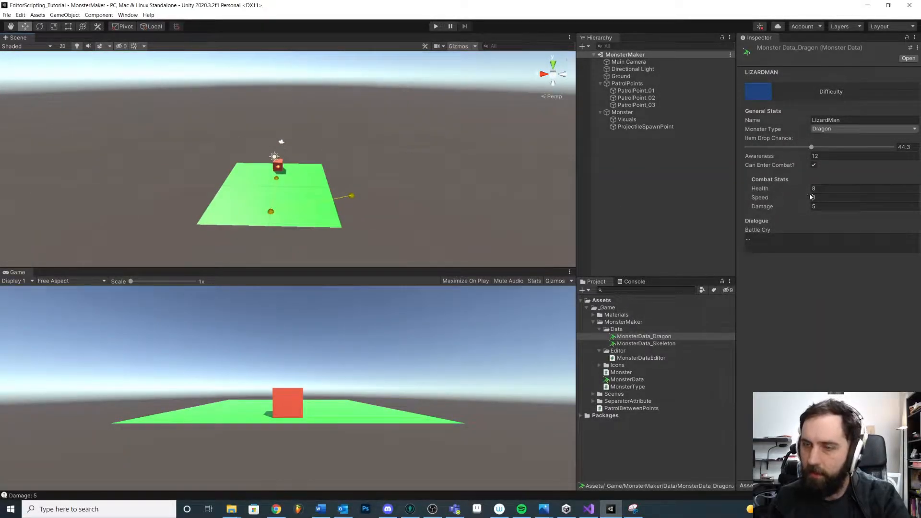
- Add EditorGUILayout.BeginHorizontal() and EndHorizontal() around the Health, Speed and Damage fields
click(861, 188)
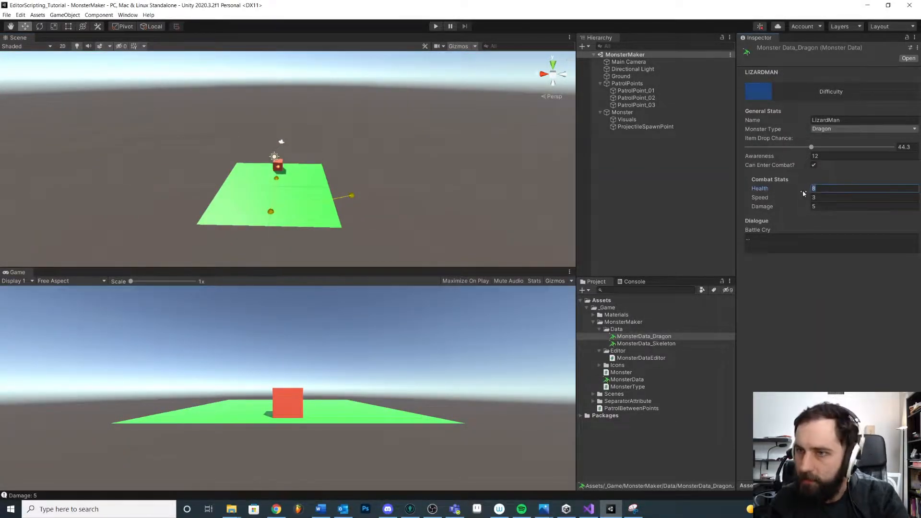
click(864, 207)
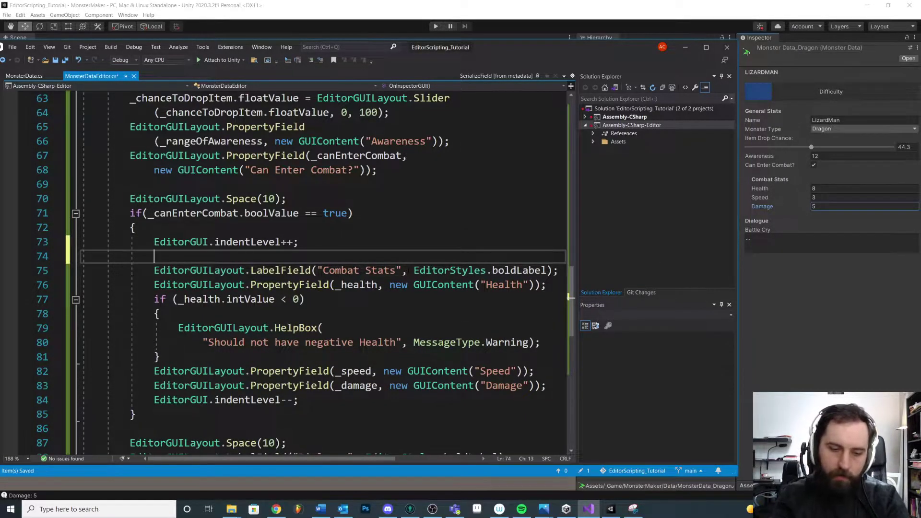
text(Ed)
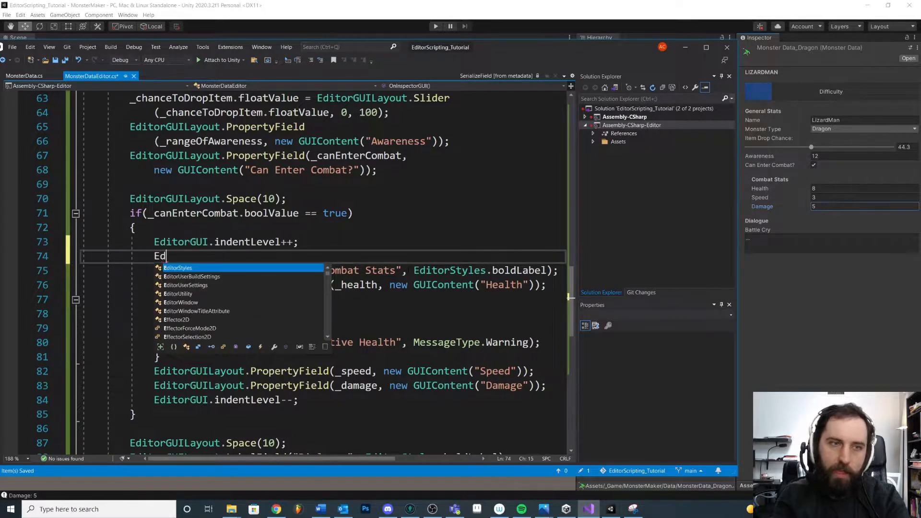
text(itorGUILao)
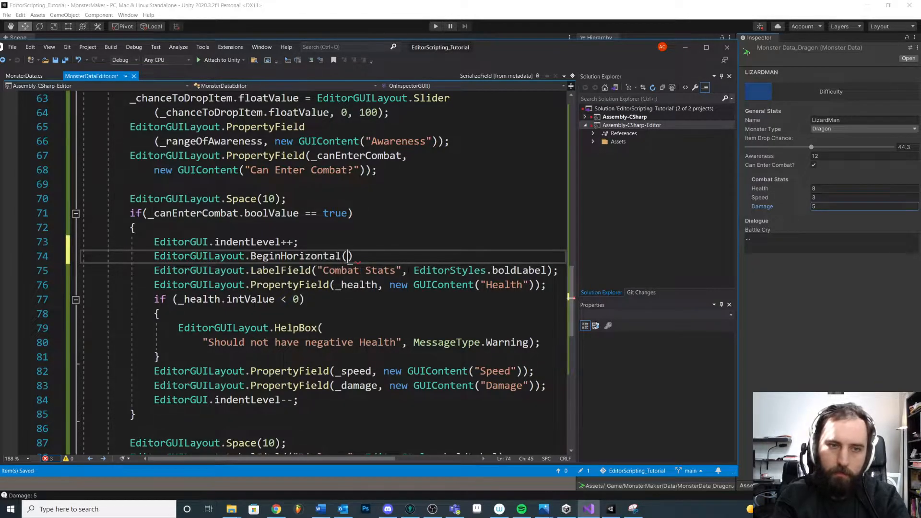
text();)
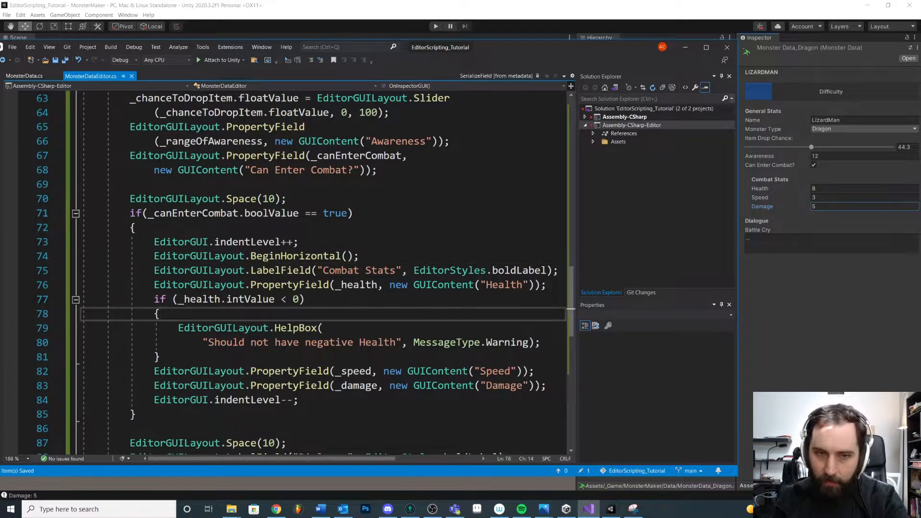
text(EditorGUILaoy)
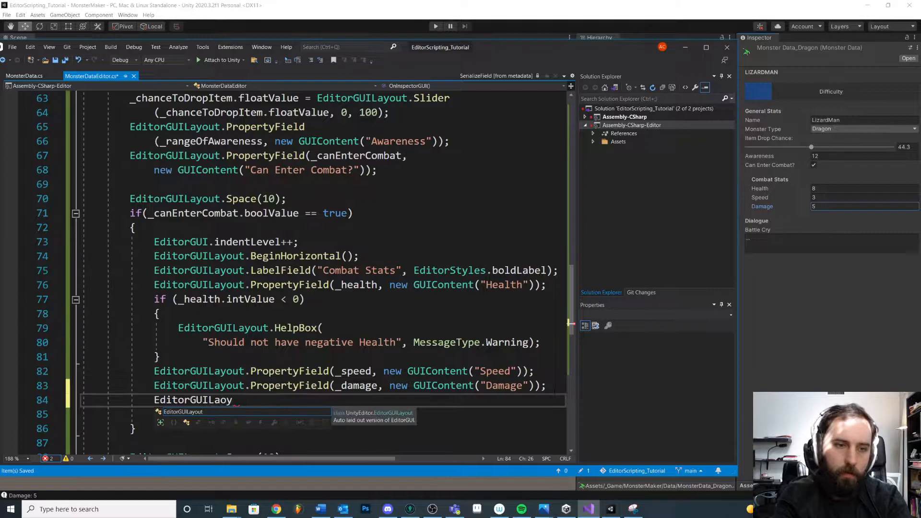
text(.EndHorizontal())
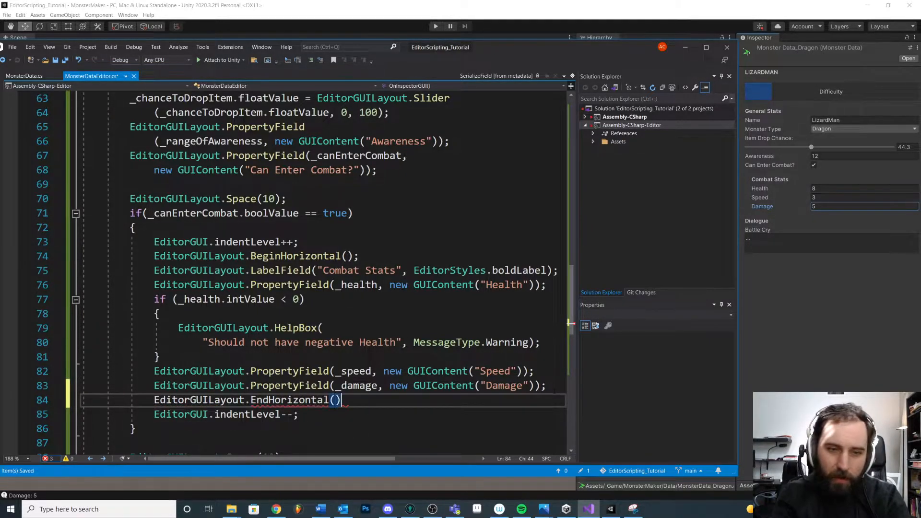
text(;)
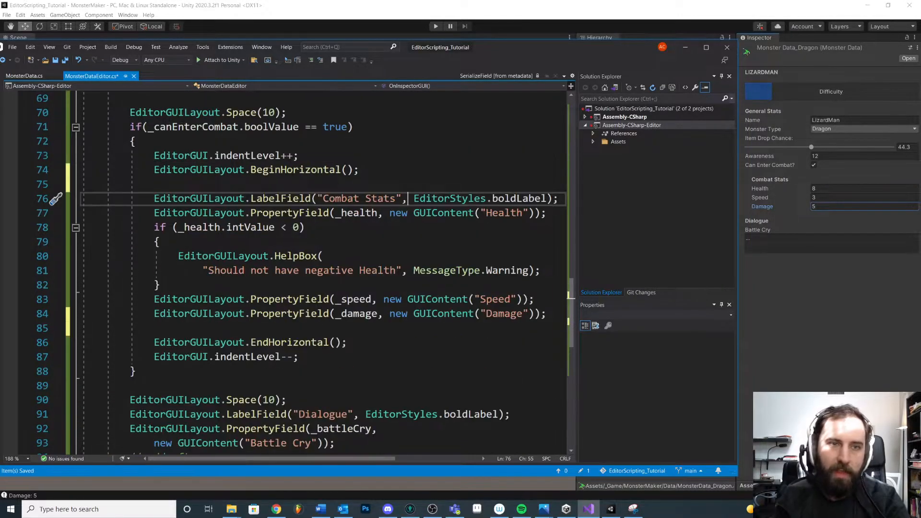
- Move the LabelField("Combat Stats") heading line above BeginHorizontal()
drag(167, 198, 544, 313)
text(EditorGUIL)
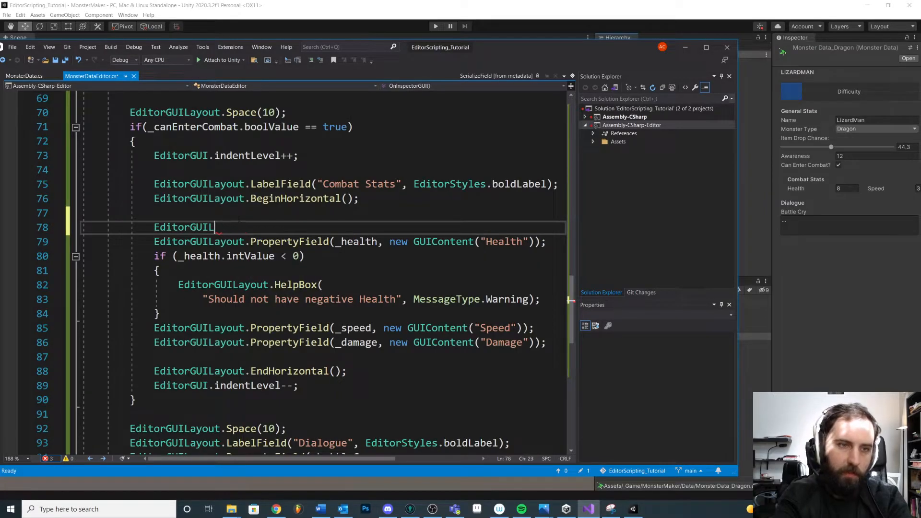
- Set EditorGUIUtility.labelWidth = 70 before the Health field
text(Utility.)
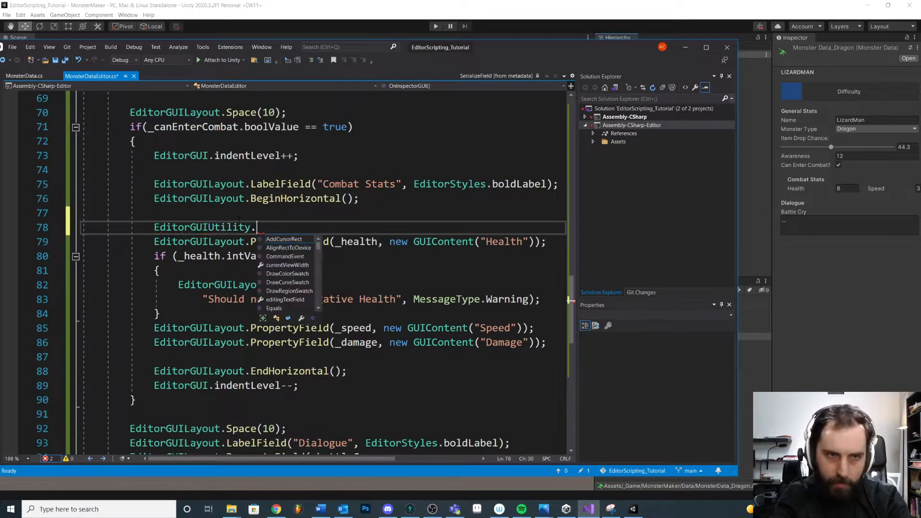
text(labelWidth =)
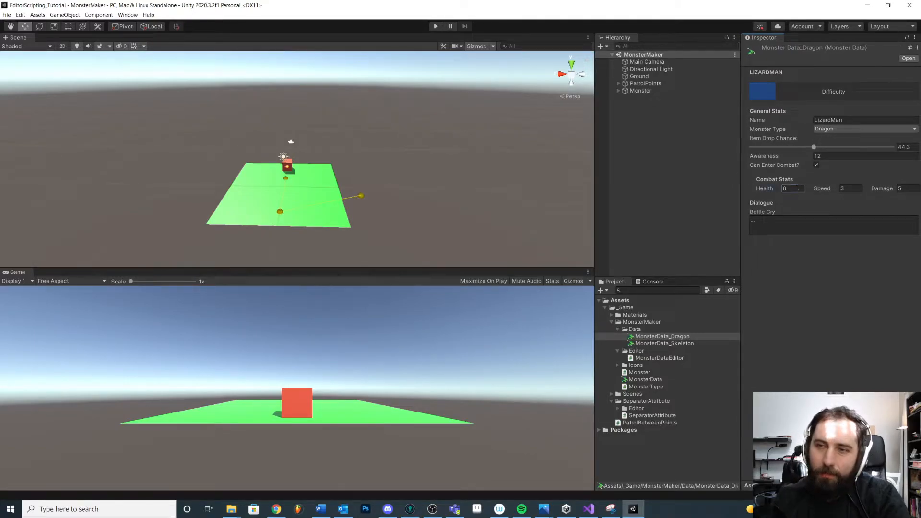
- Place EditorGUILayout.EndHorizontal(); after the Speed field so Damage sits on its own line
click(791, 188)
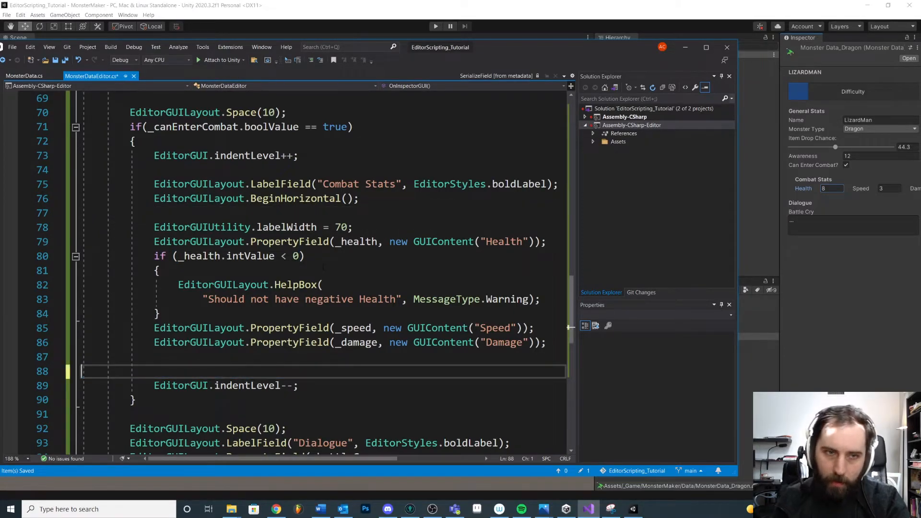
text(EditorGUILayout.EndHorizontal();)
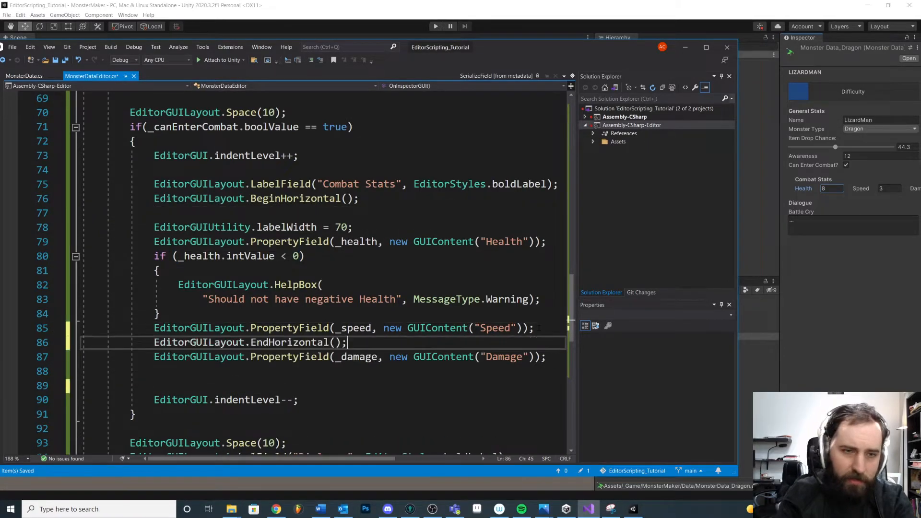
key(Enter)
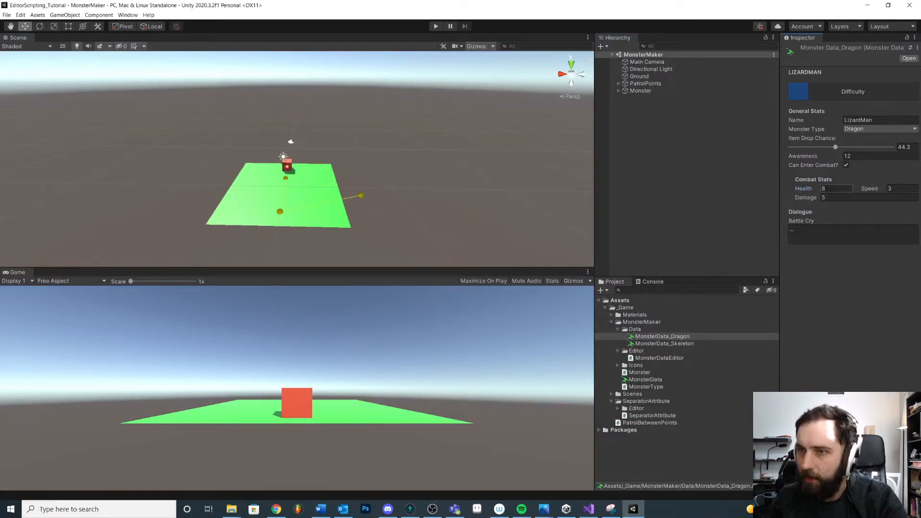
click(588, 509)
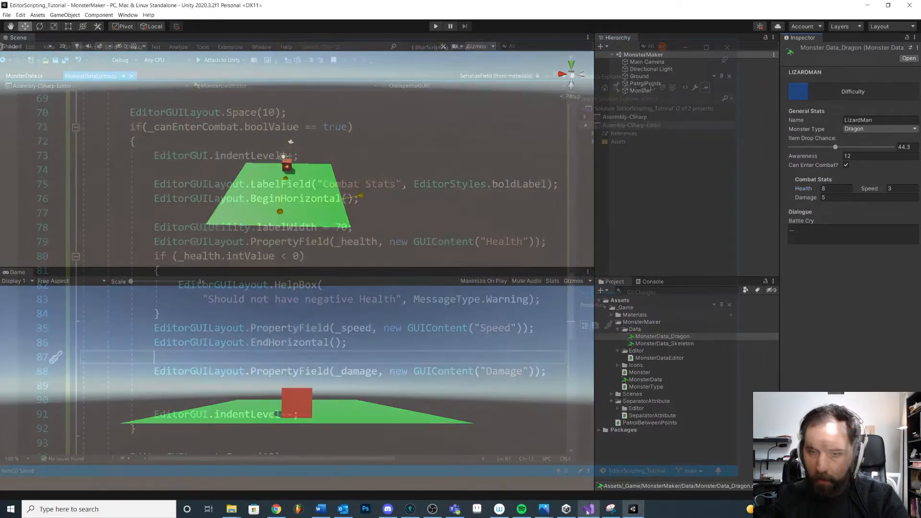
click(588, 508)
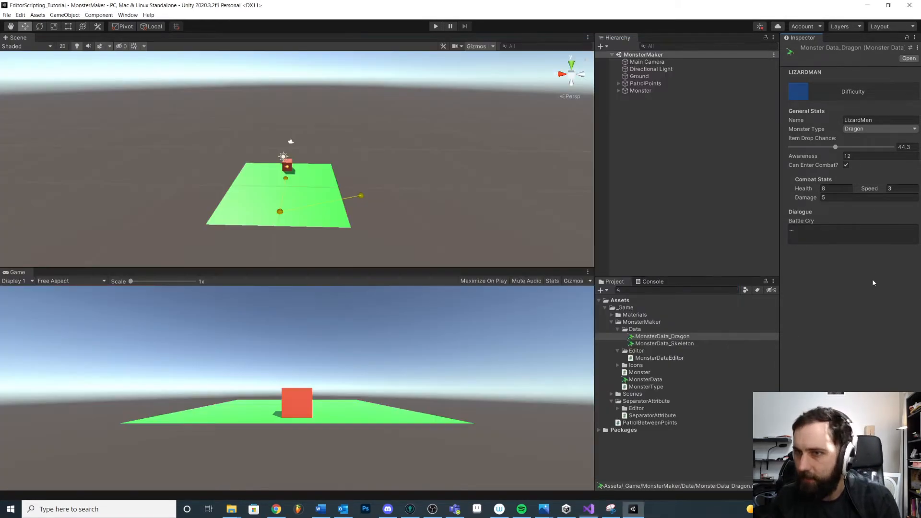
click(845, 165)
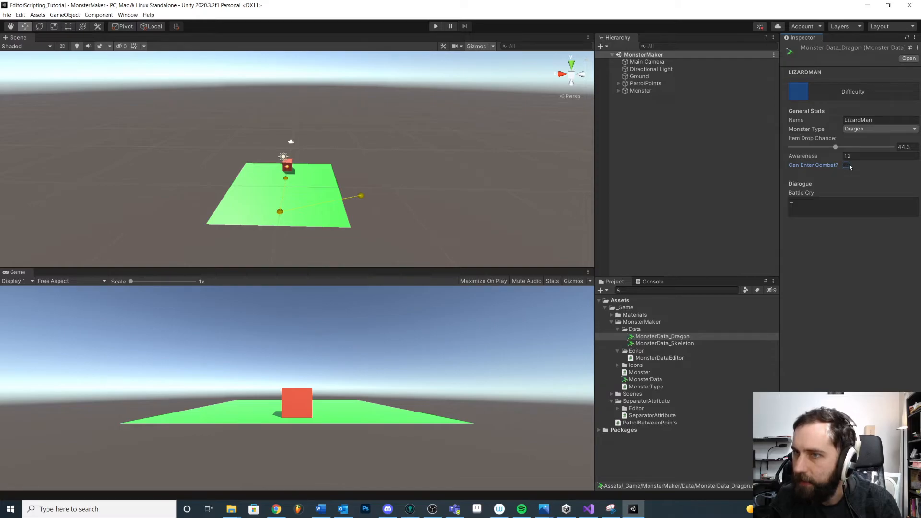
click(845, 165)
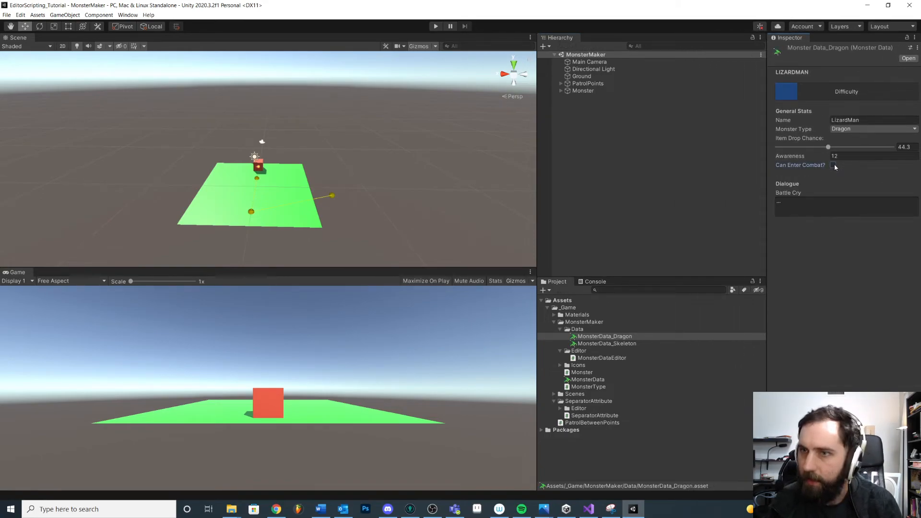
click(833, 165)
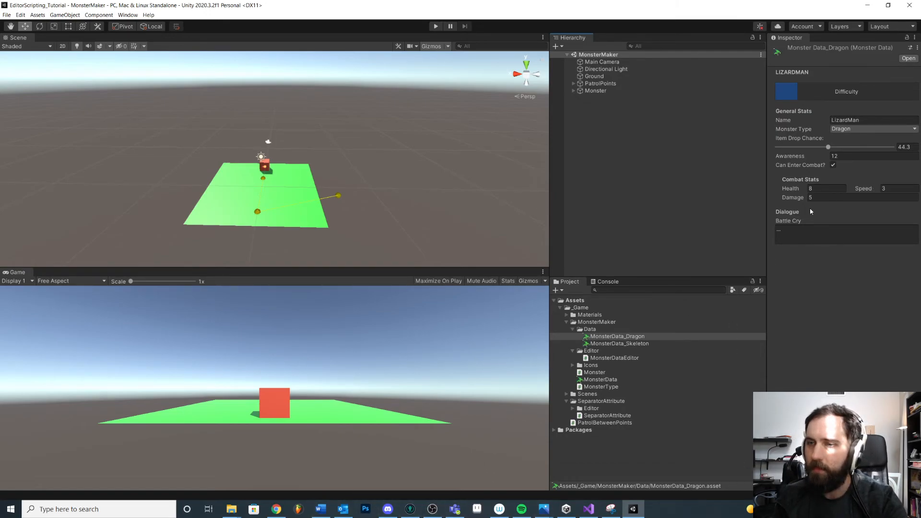
mouse_move(849, 181)
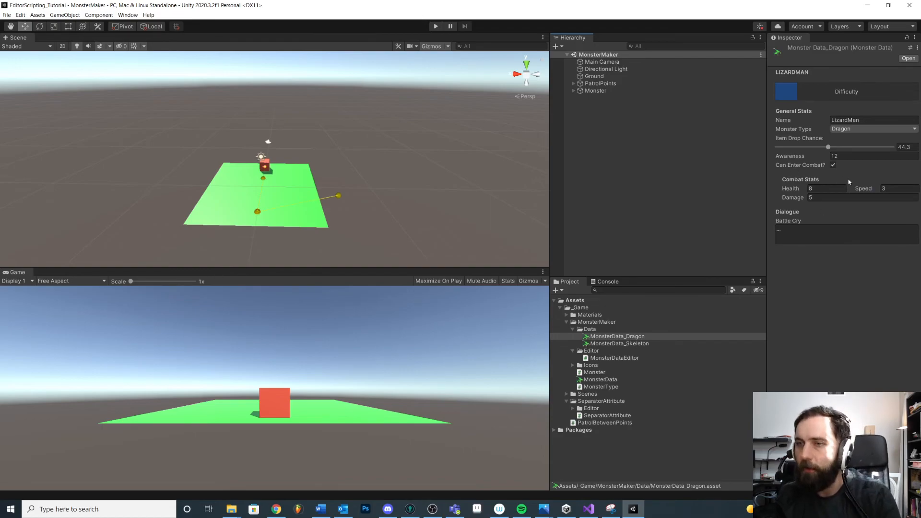